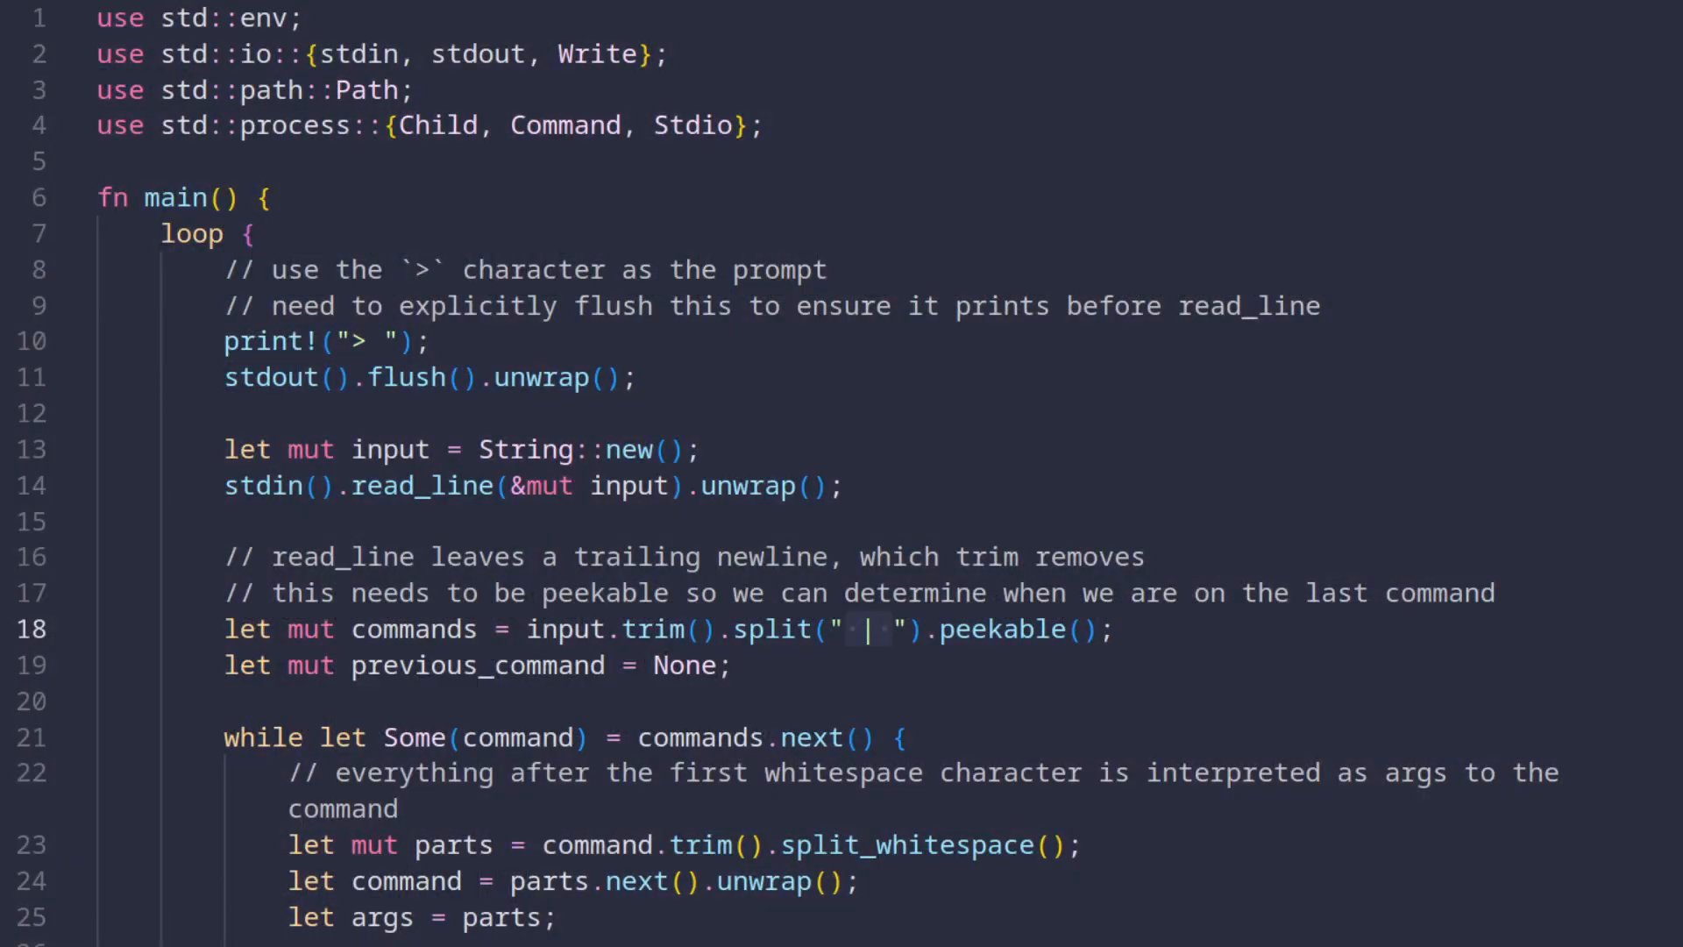
Change the prompt string in line 10's print! call from > to $
scroll("down", 3)
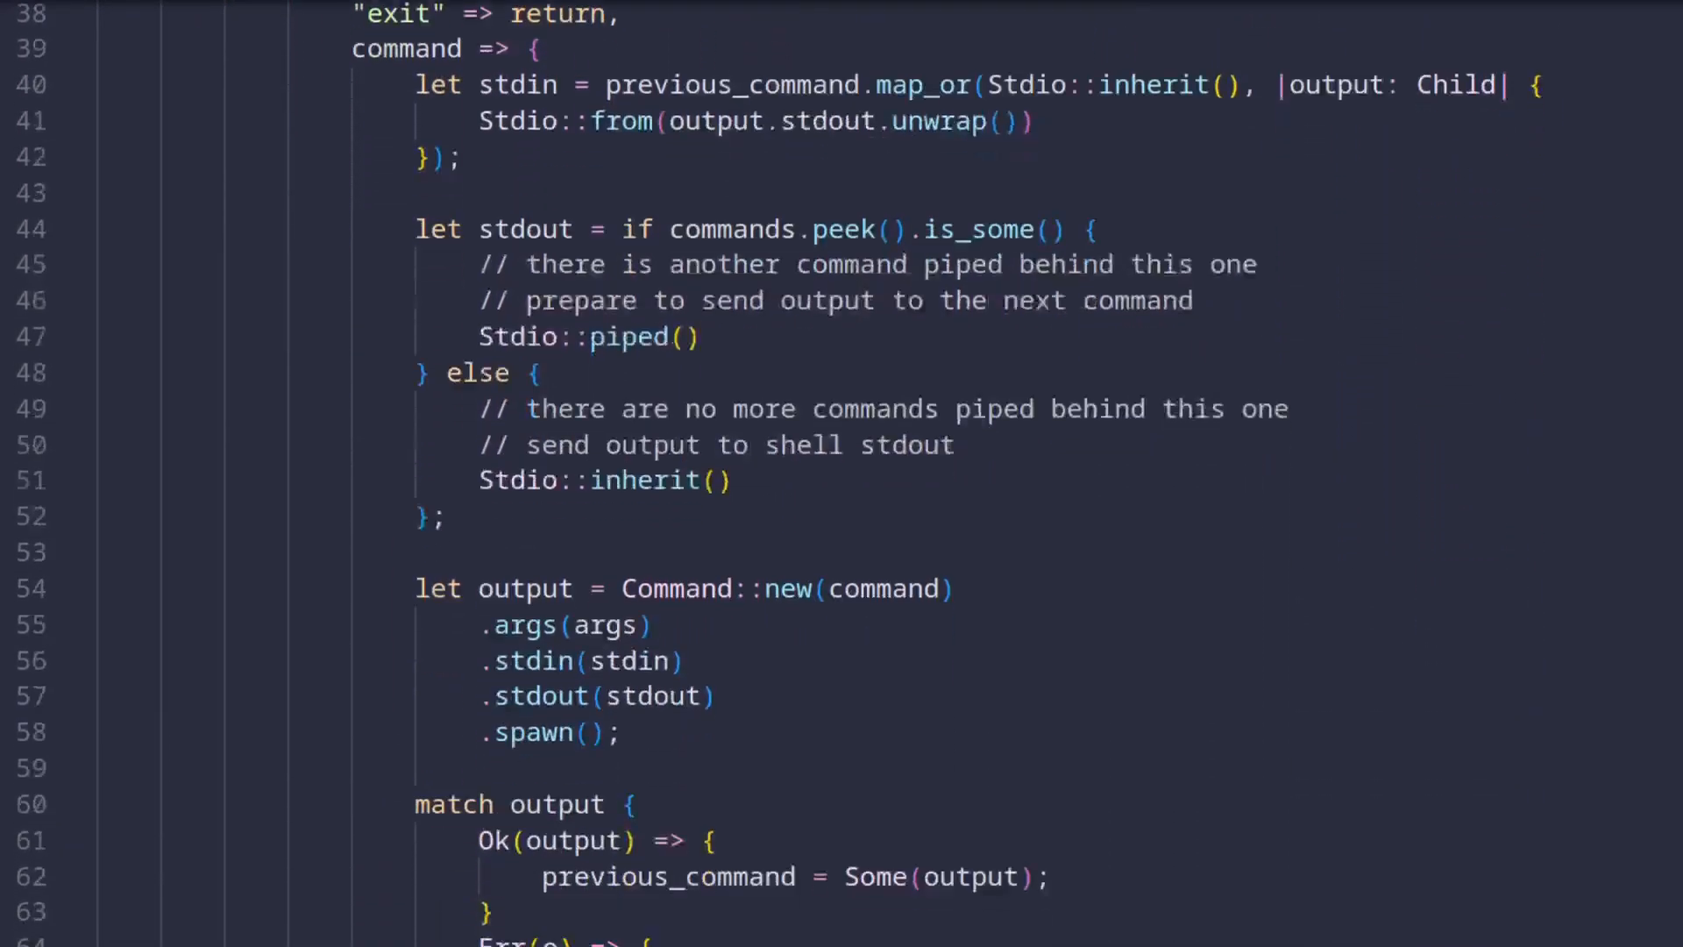
scroll("up", 3)
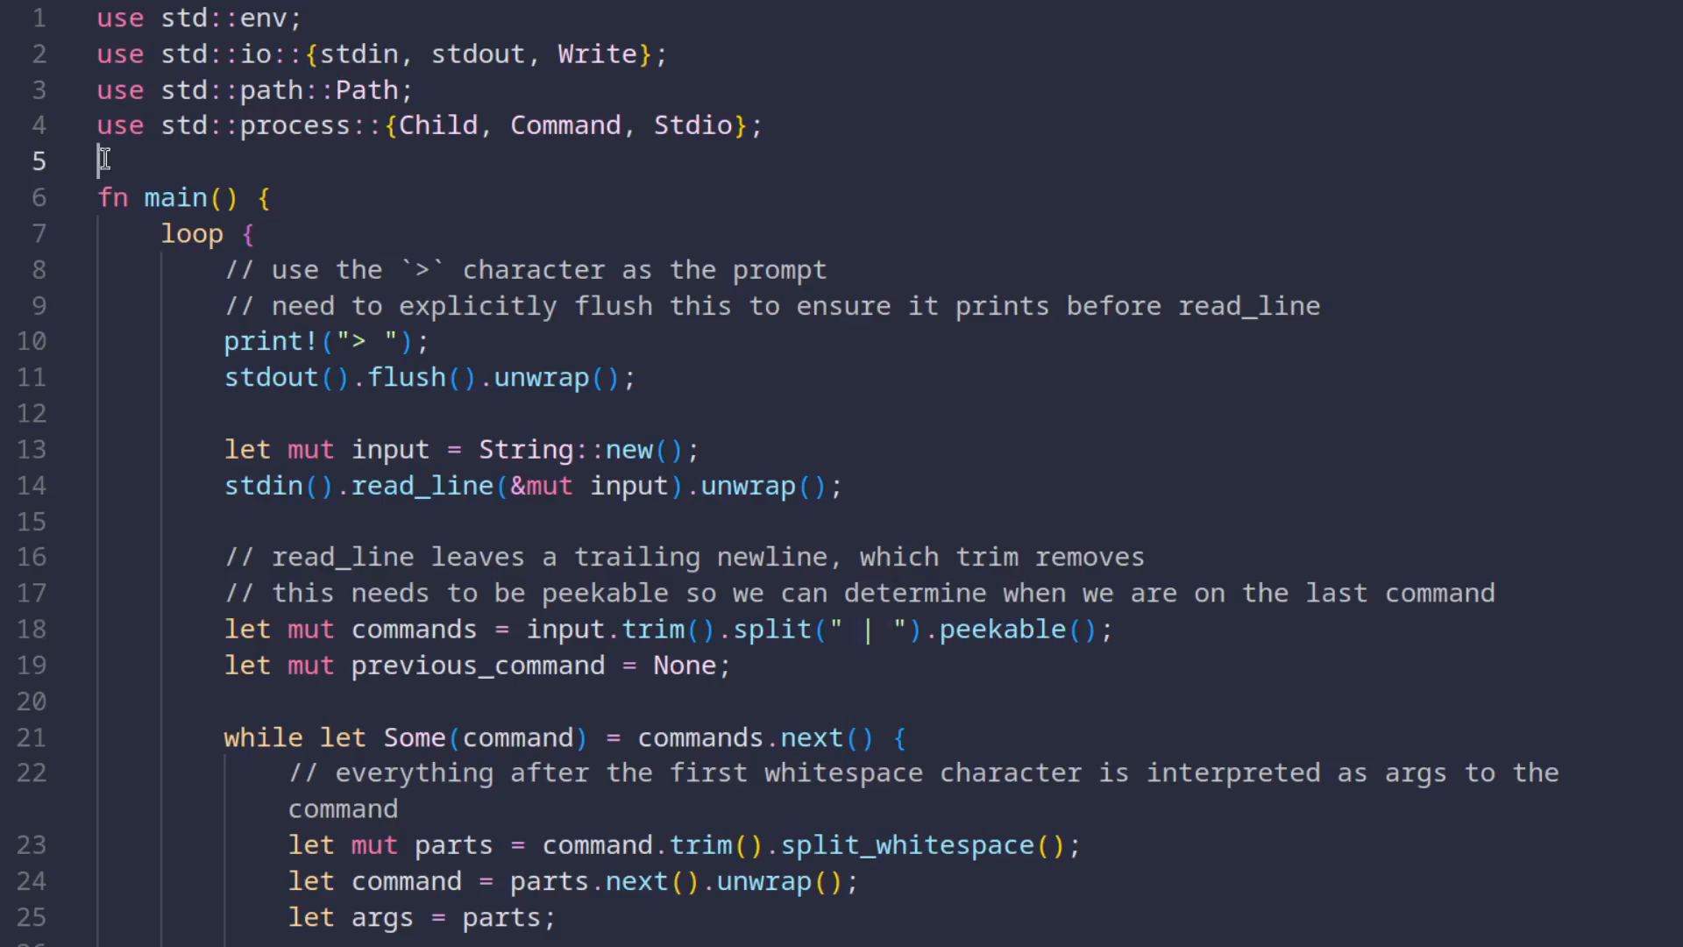
left_click(263, 198)
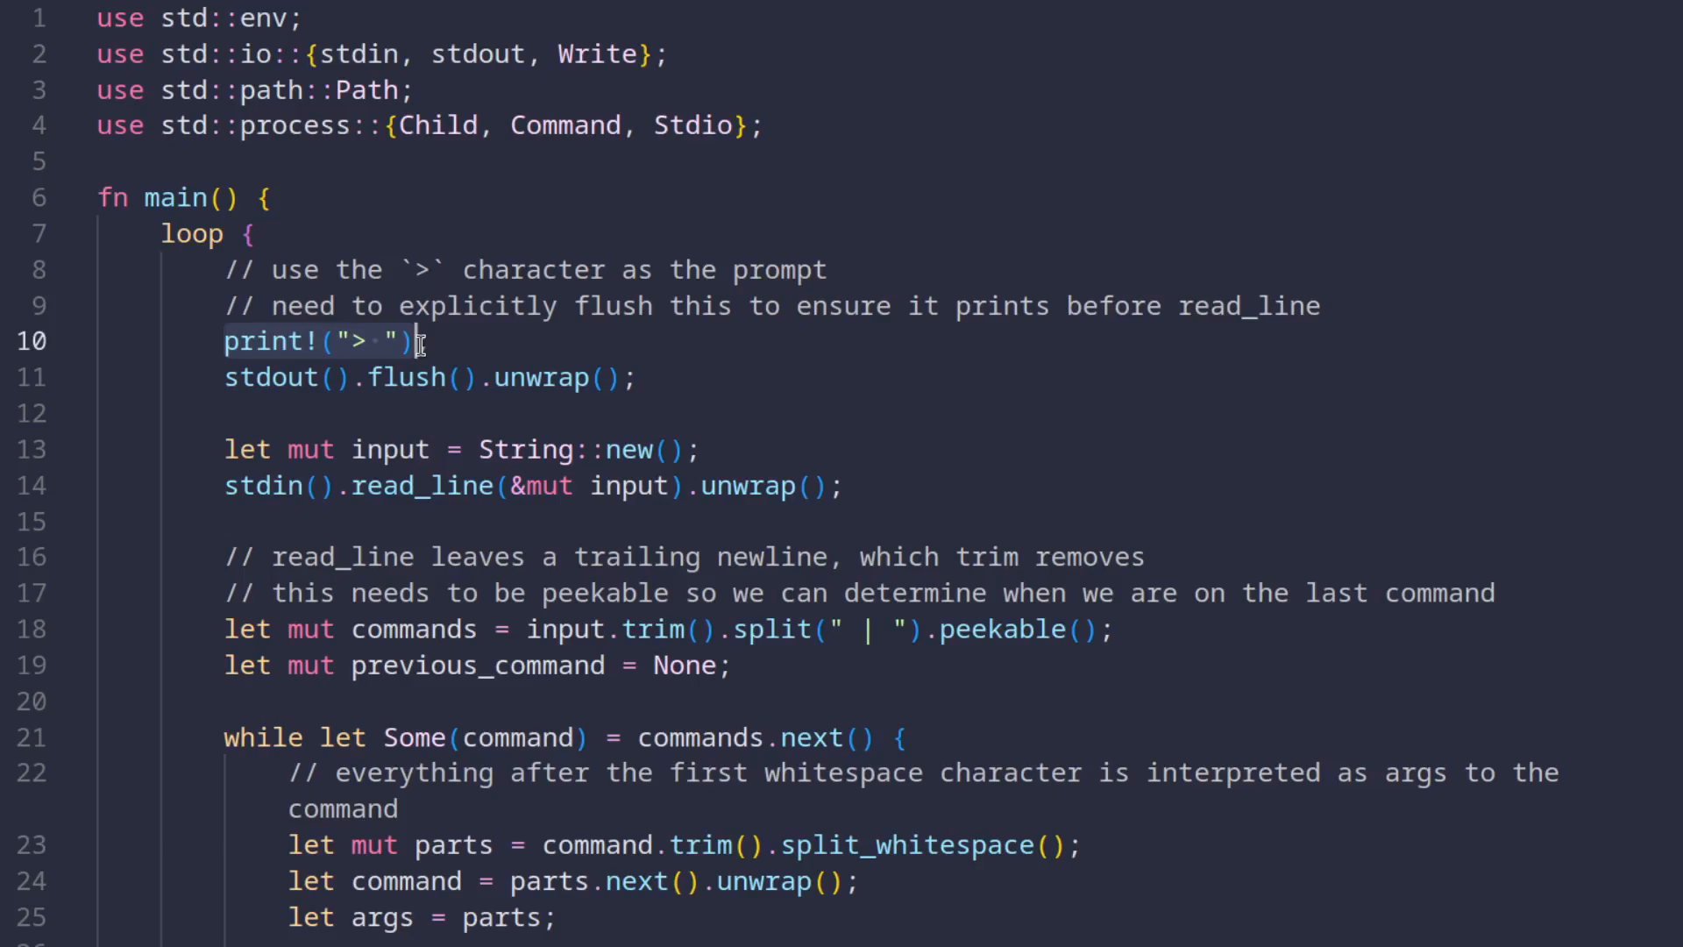
type(";")
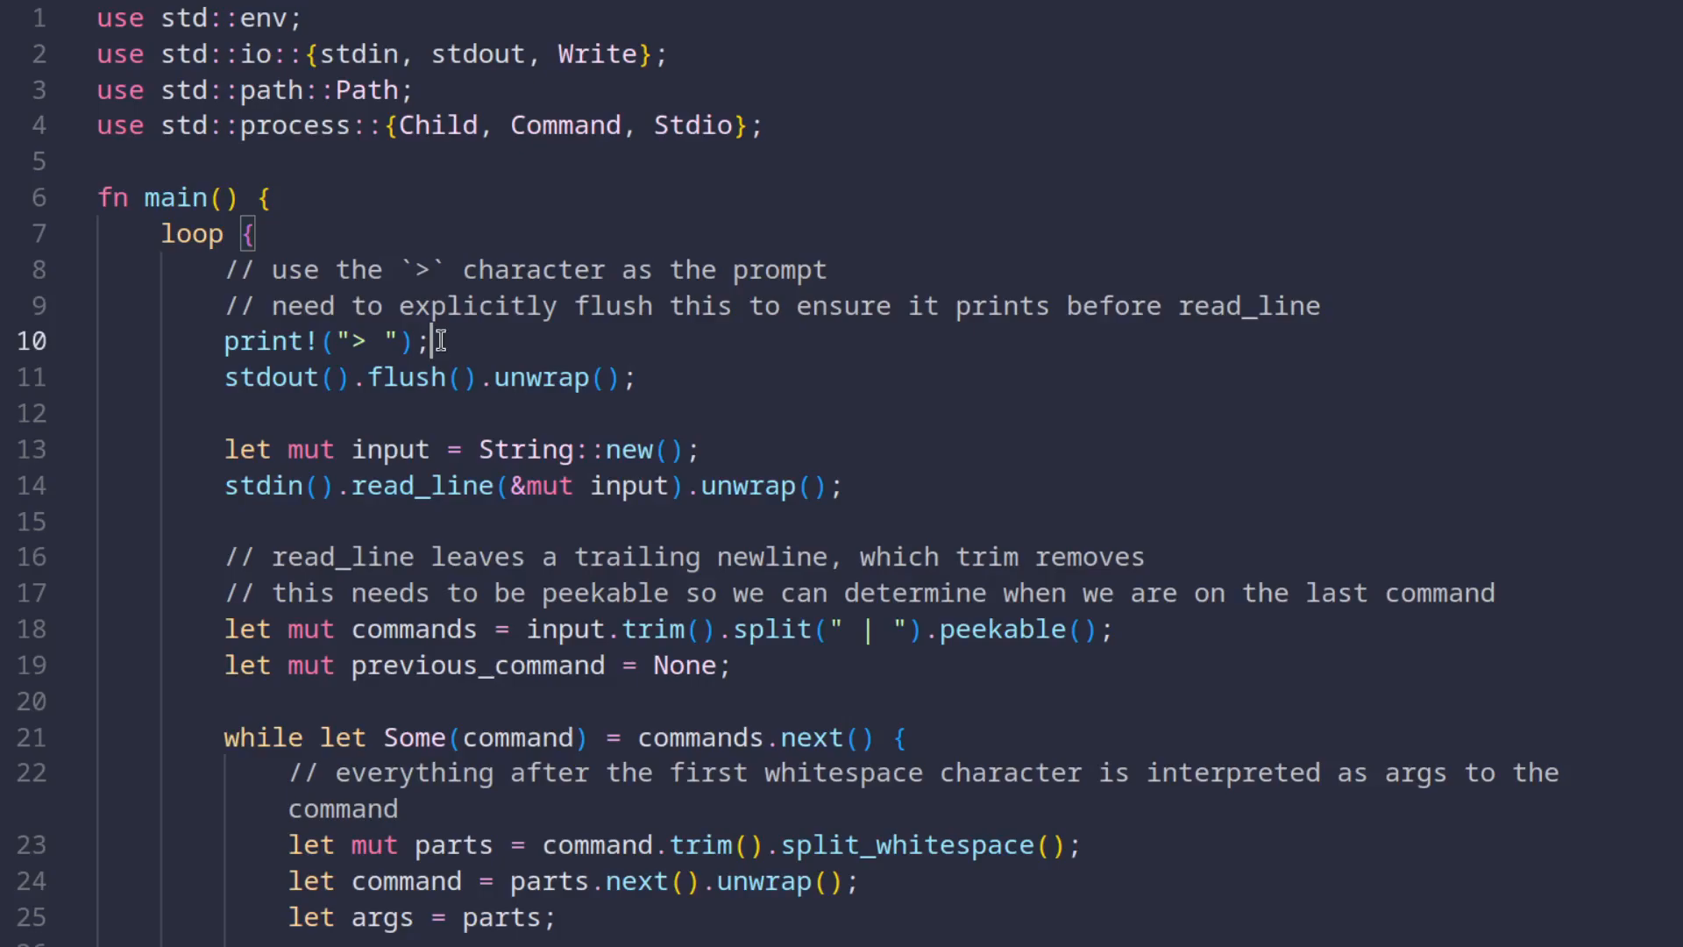
type("$")
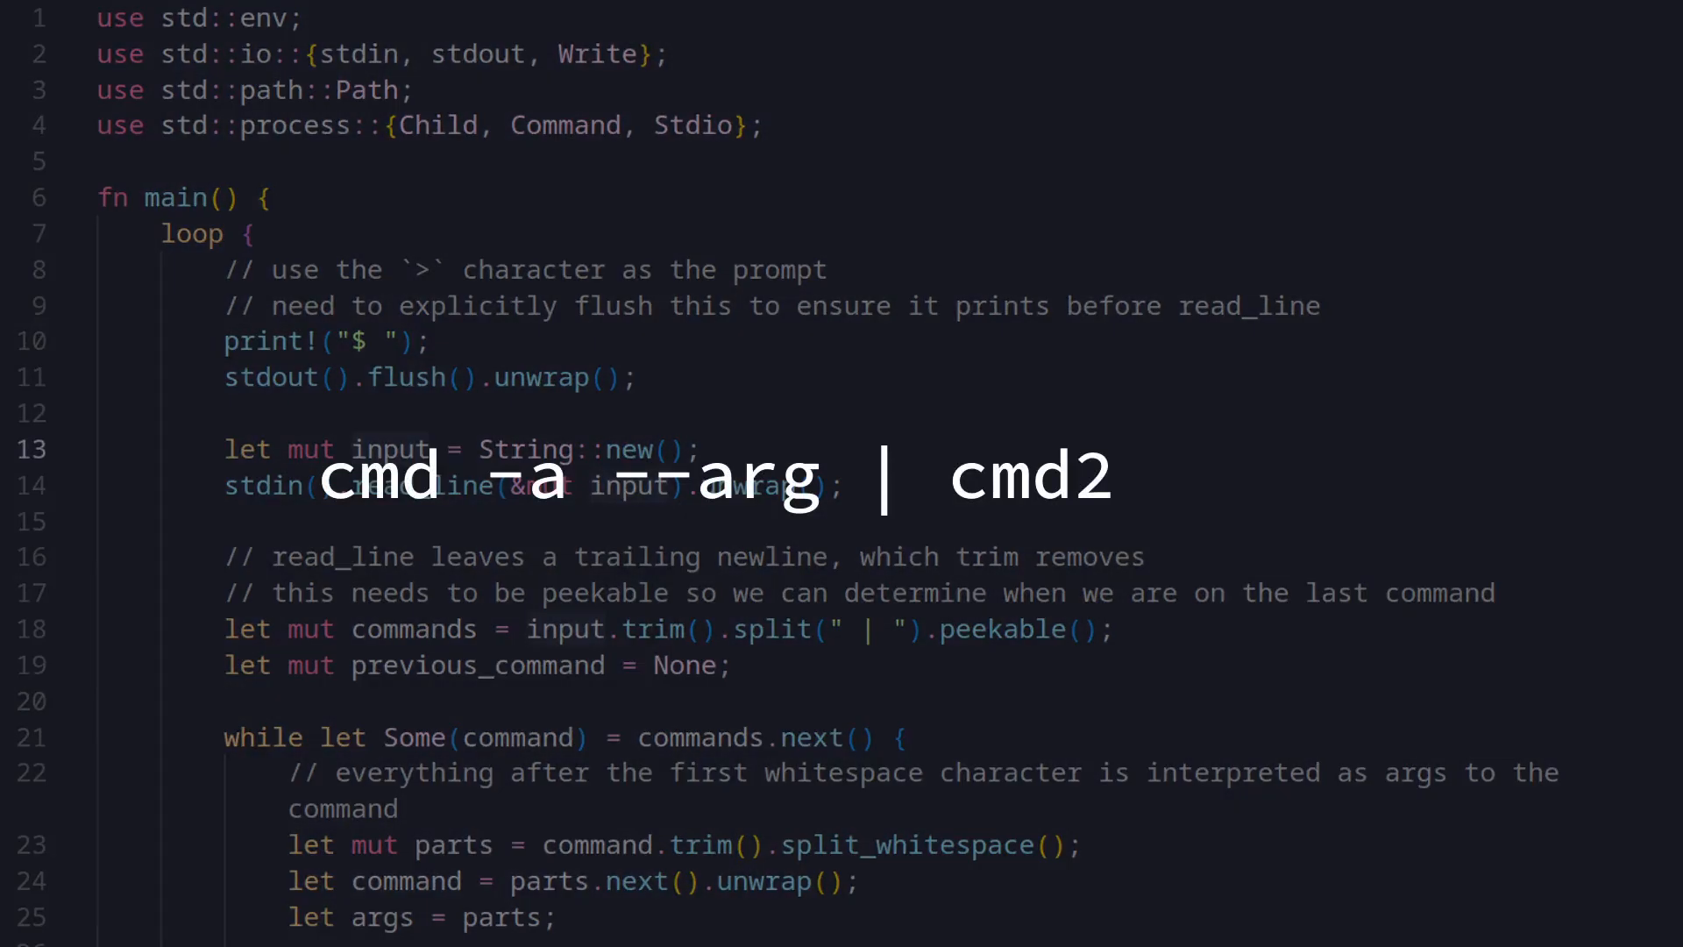
double_click(1029, 479)
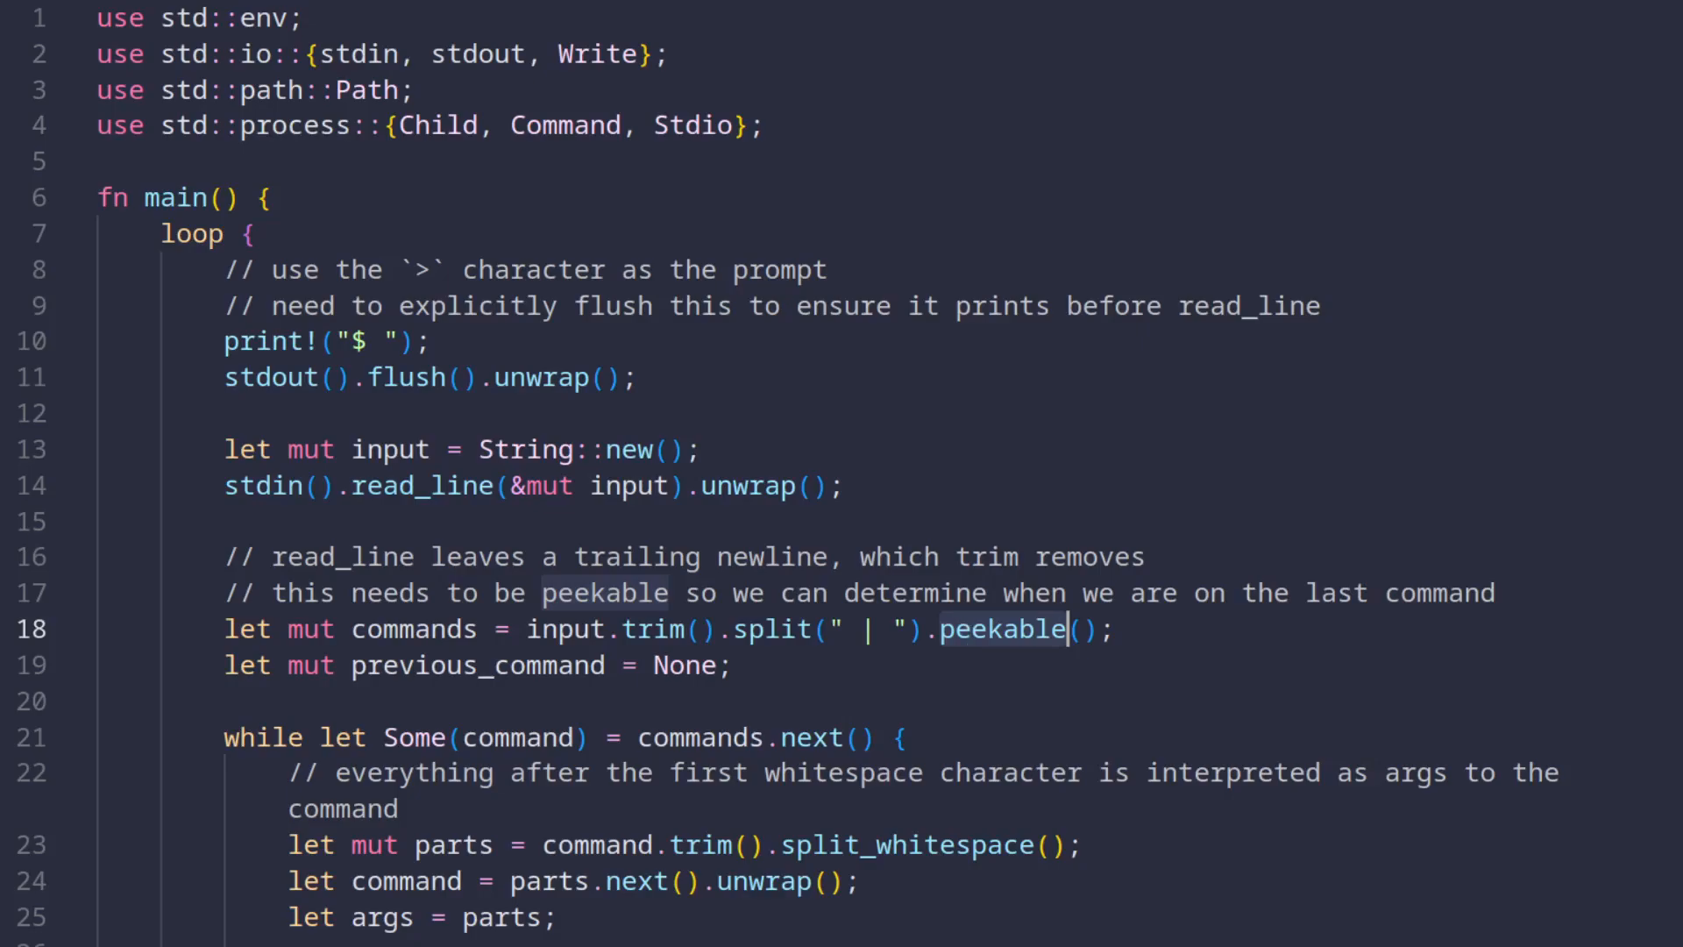
scroll("down", 3)
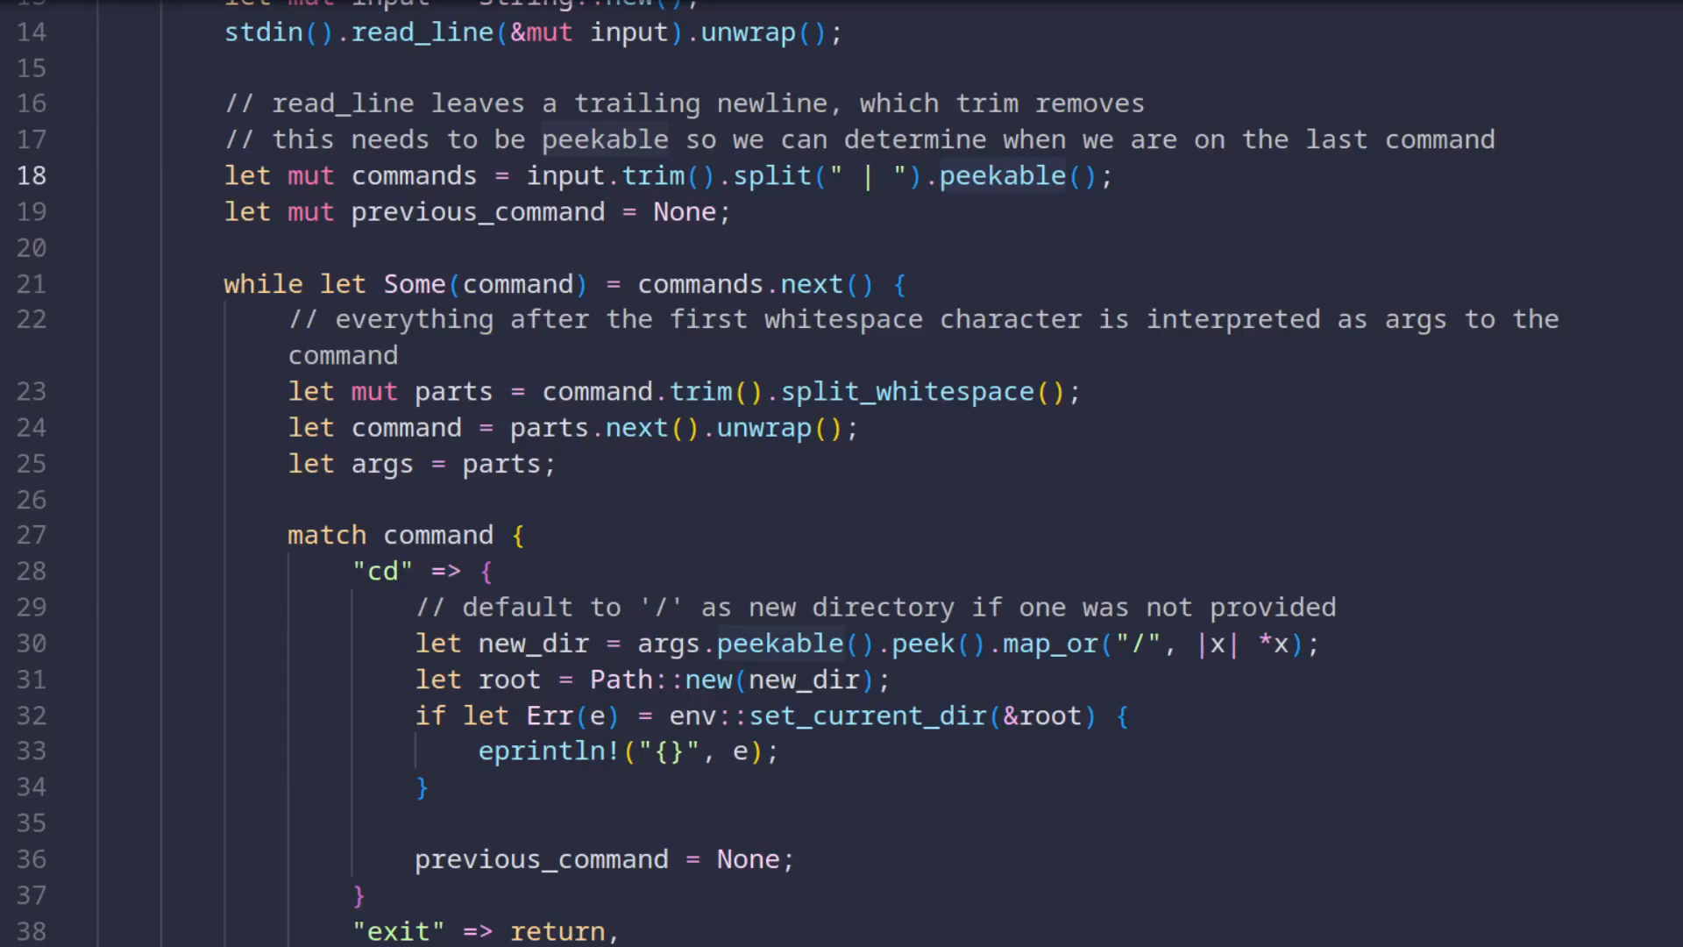
left_click(518, 284)
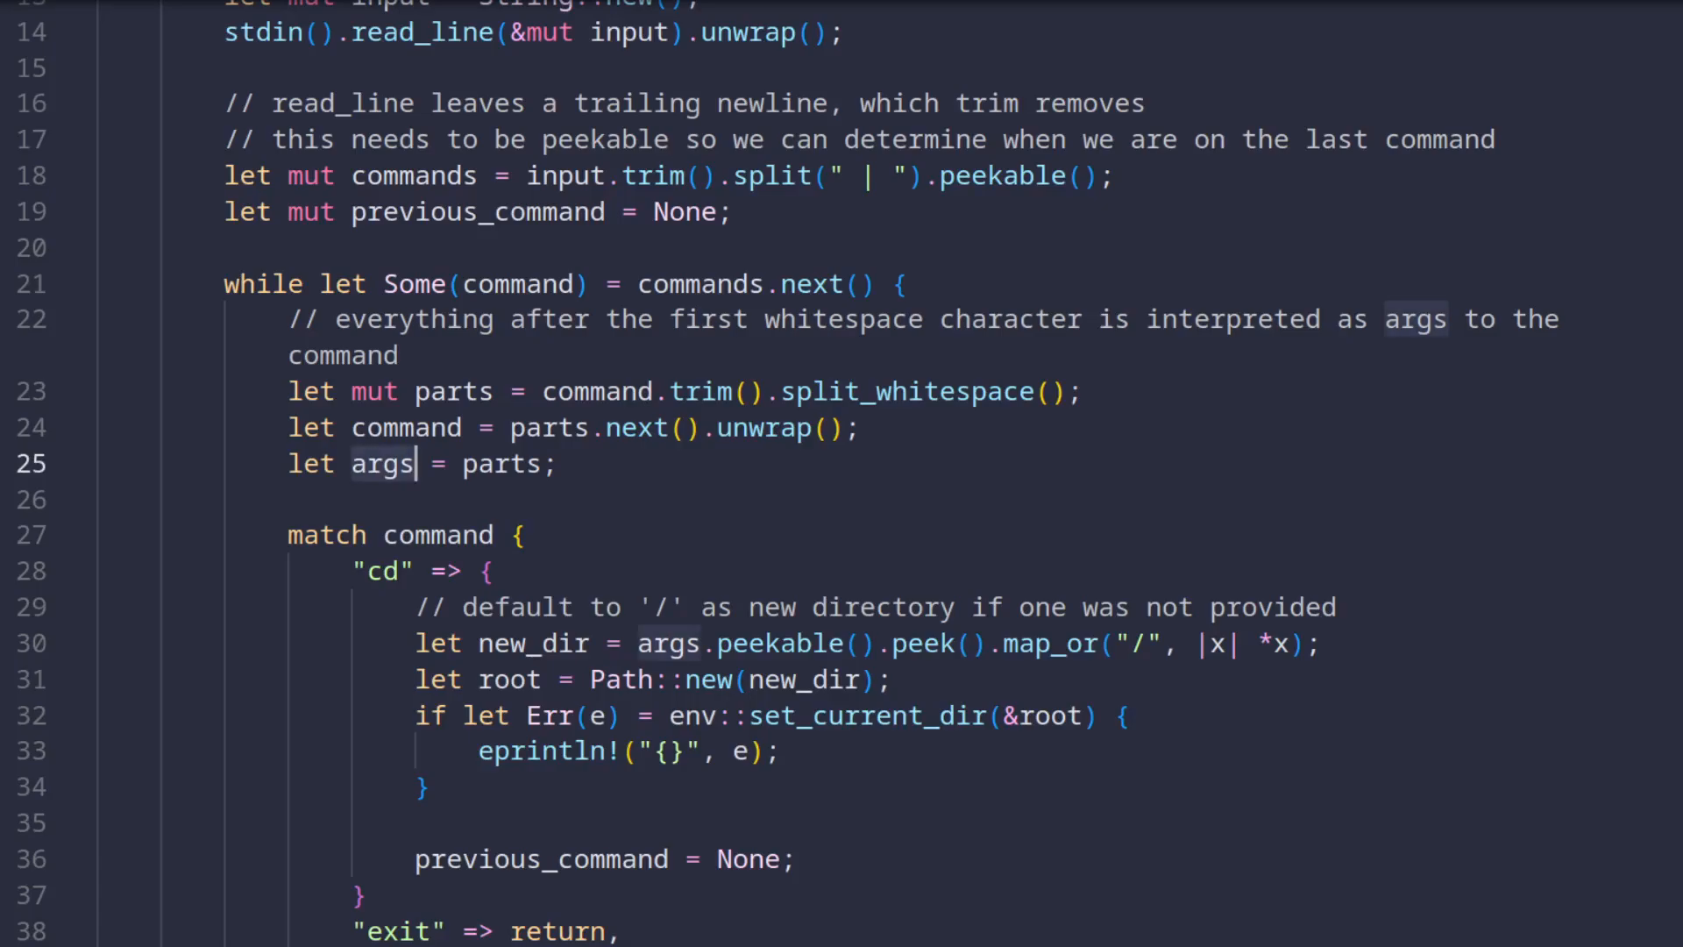
scroll("down", 3)
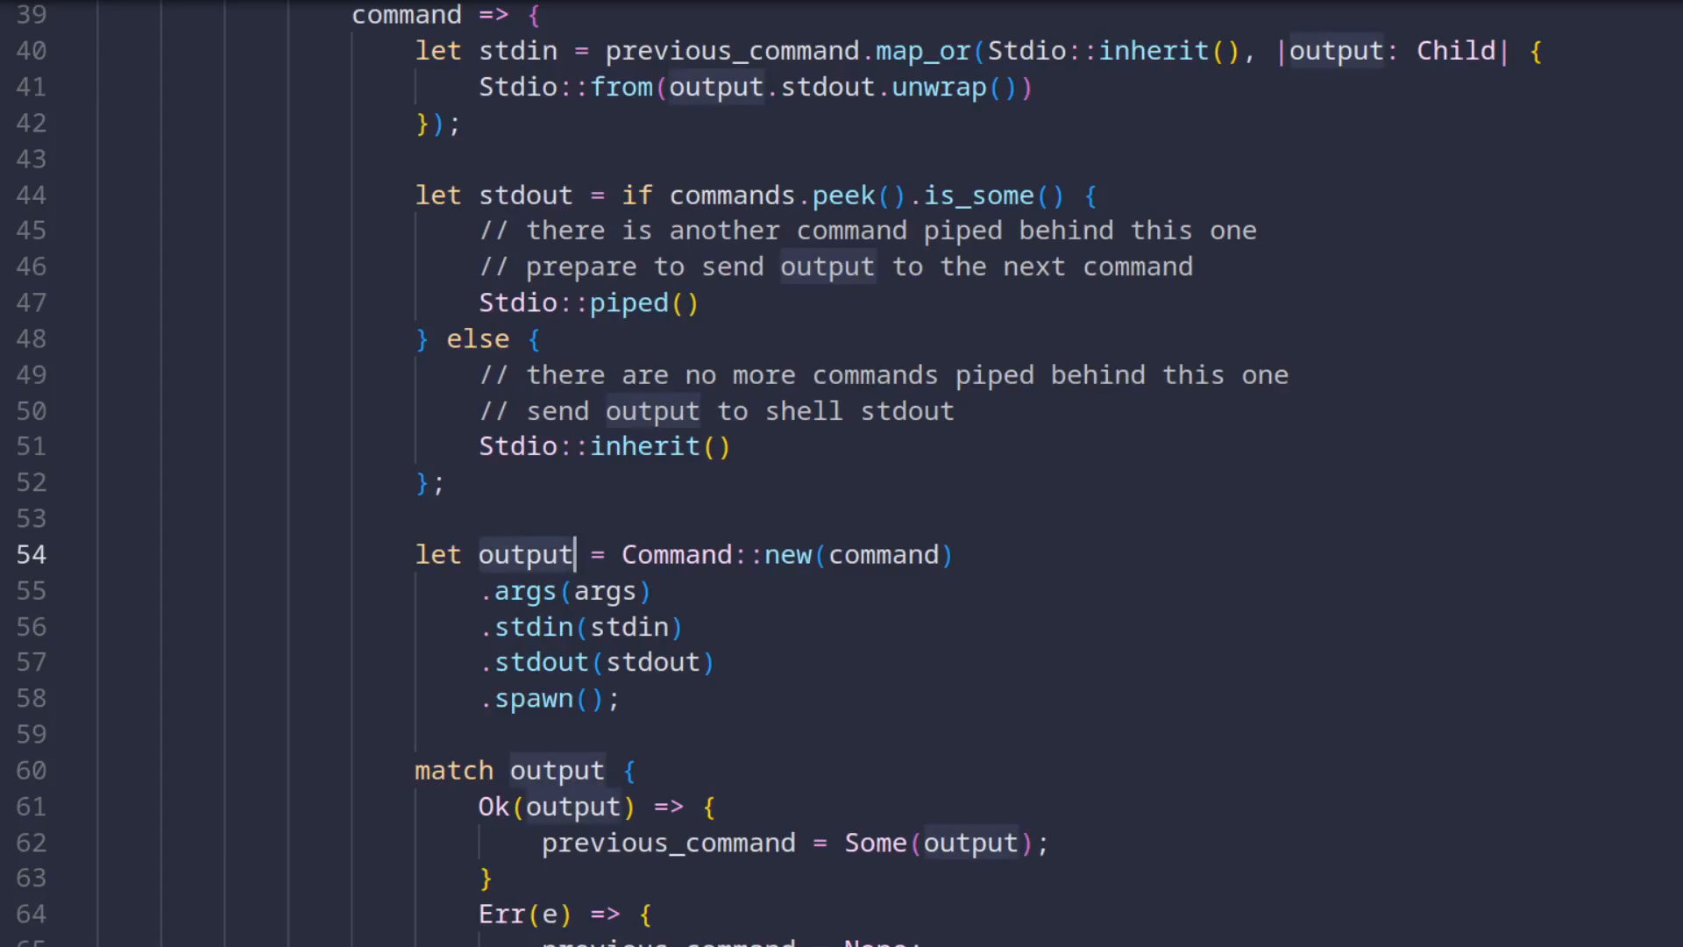
scroll("down", 3)
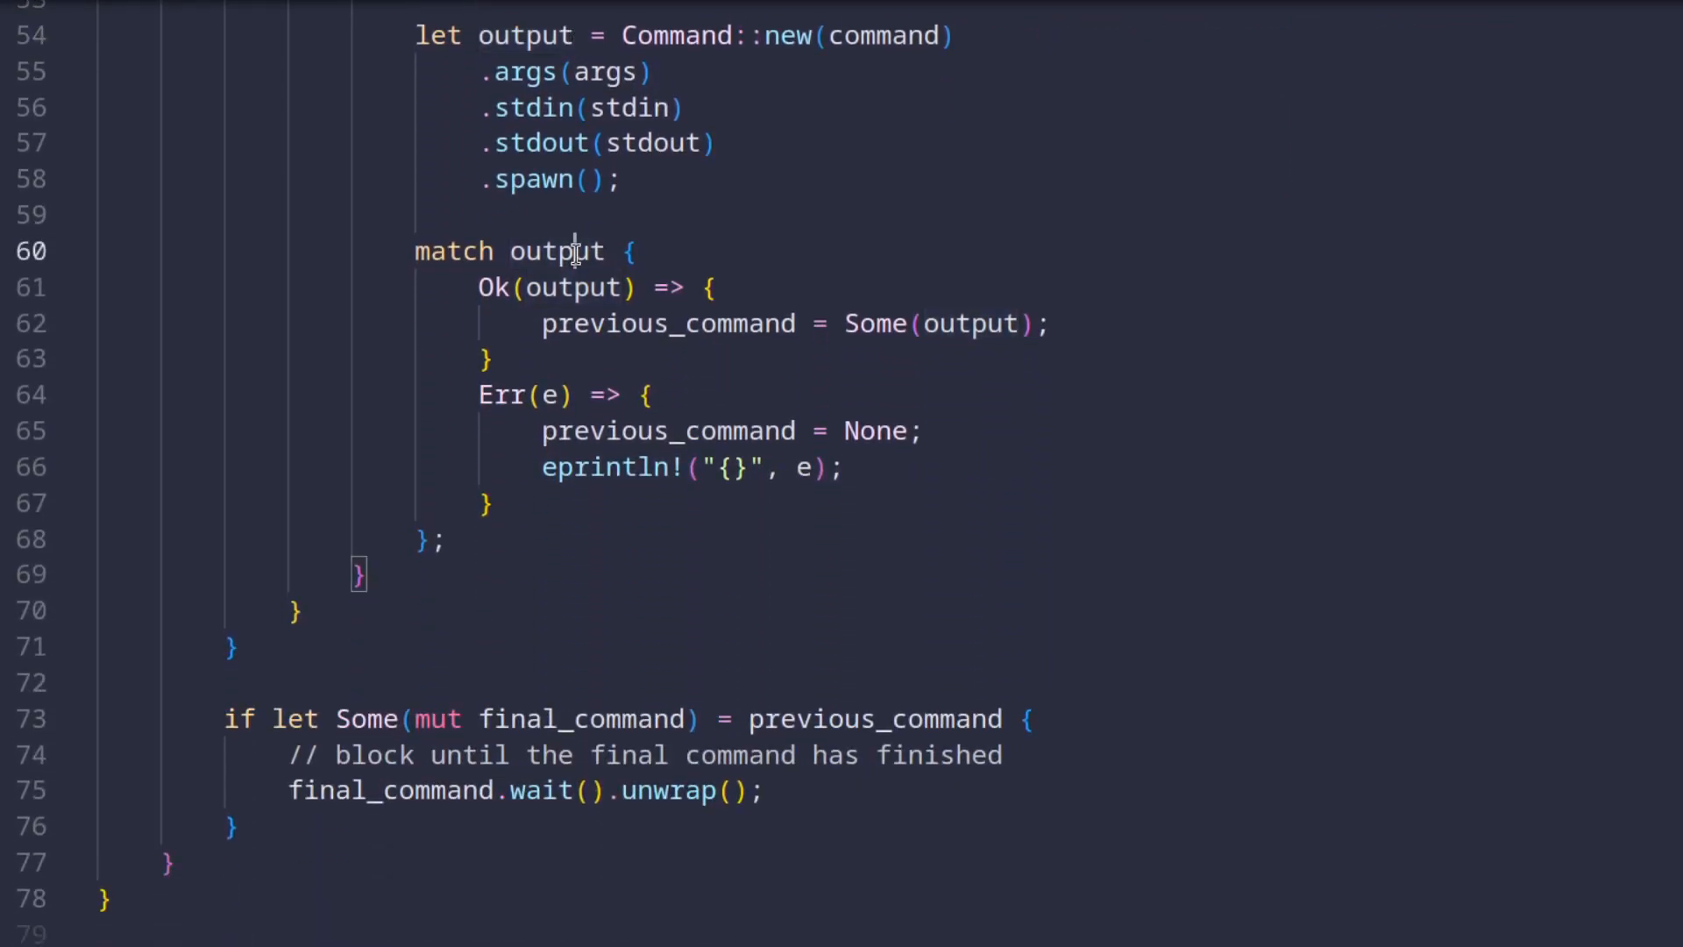
left_click(606, 251)
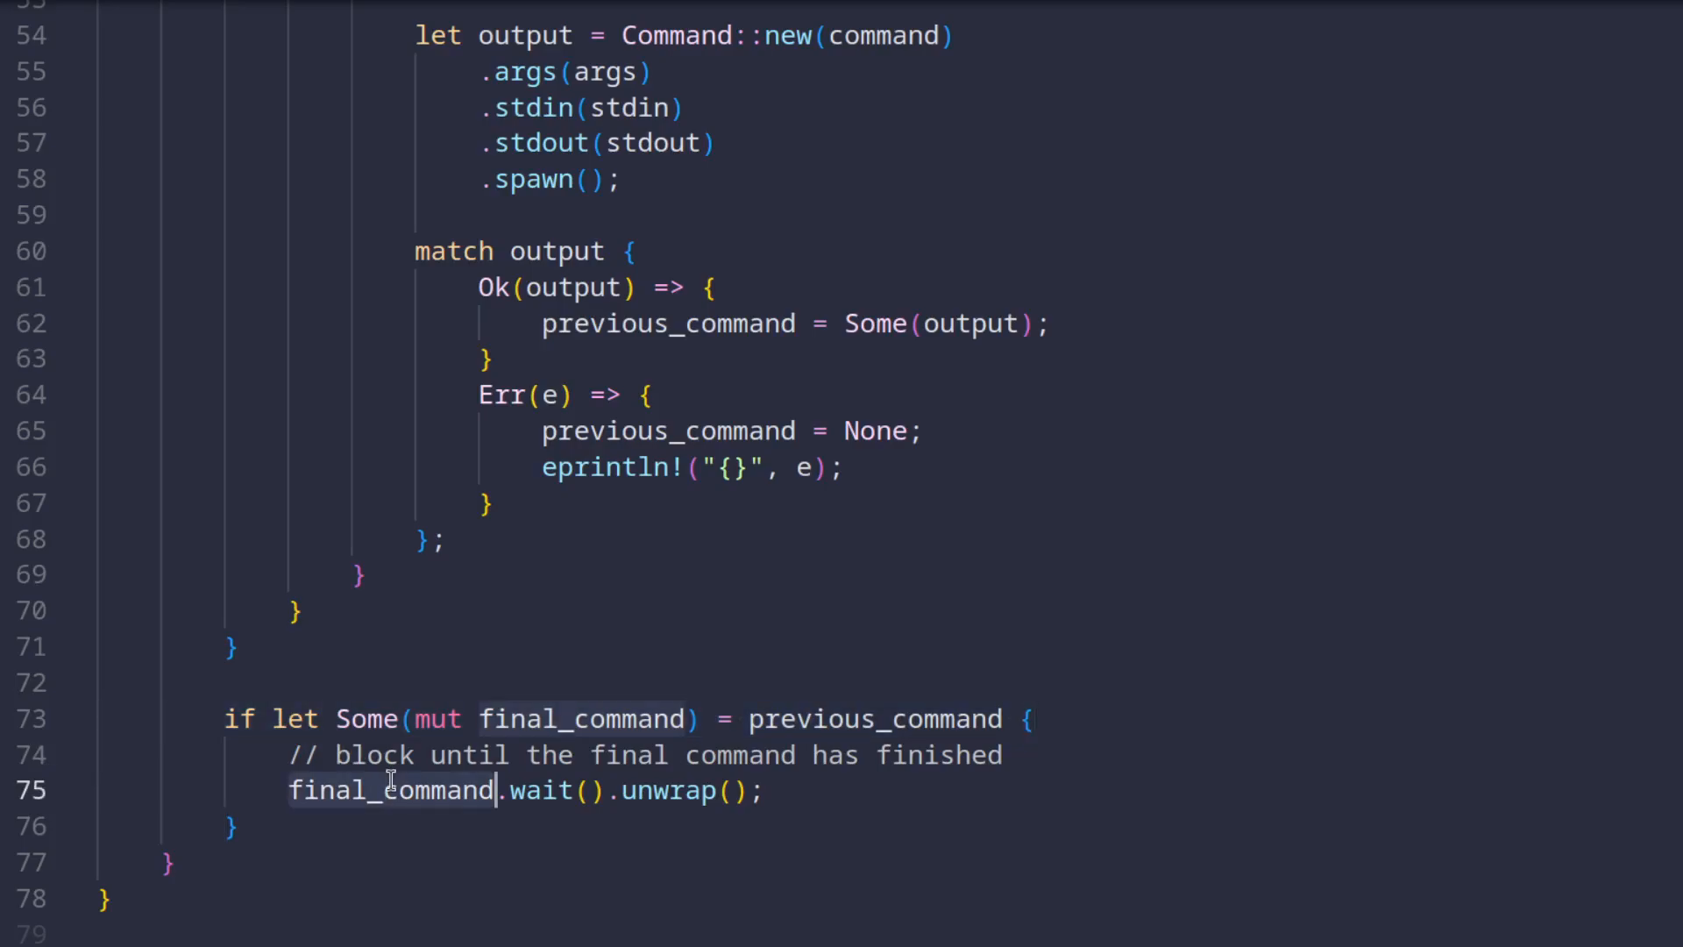
mouse_move(756, 845)
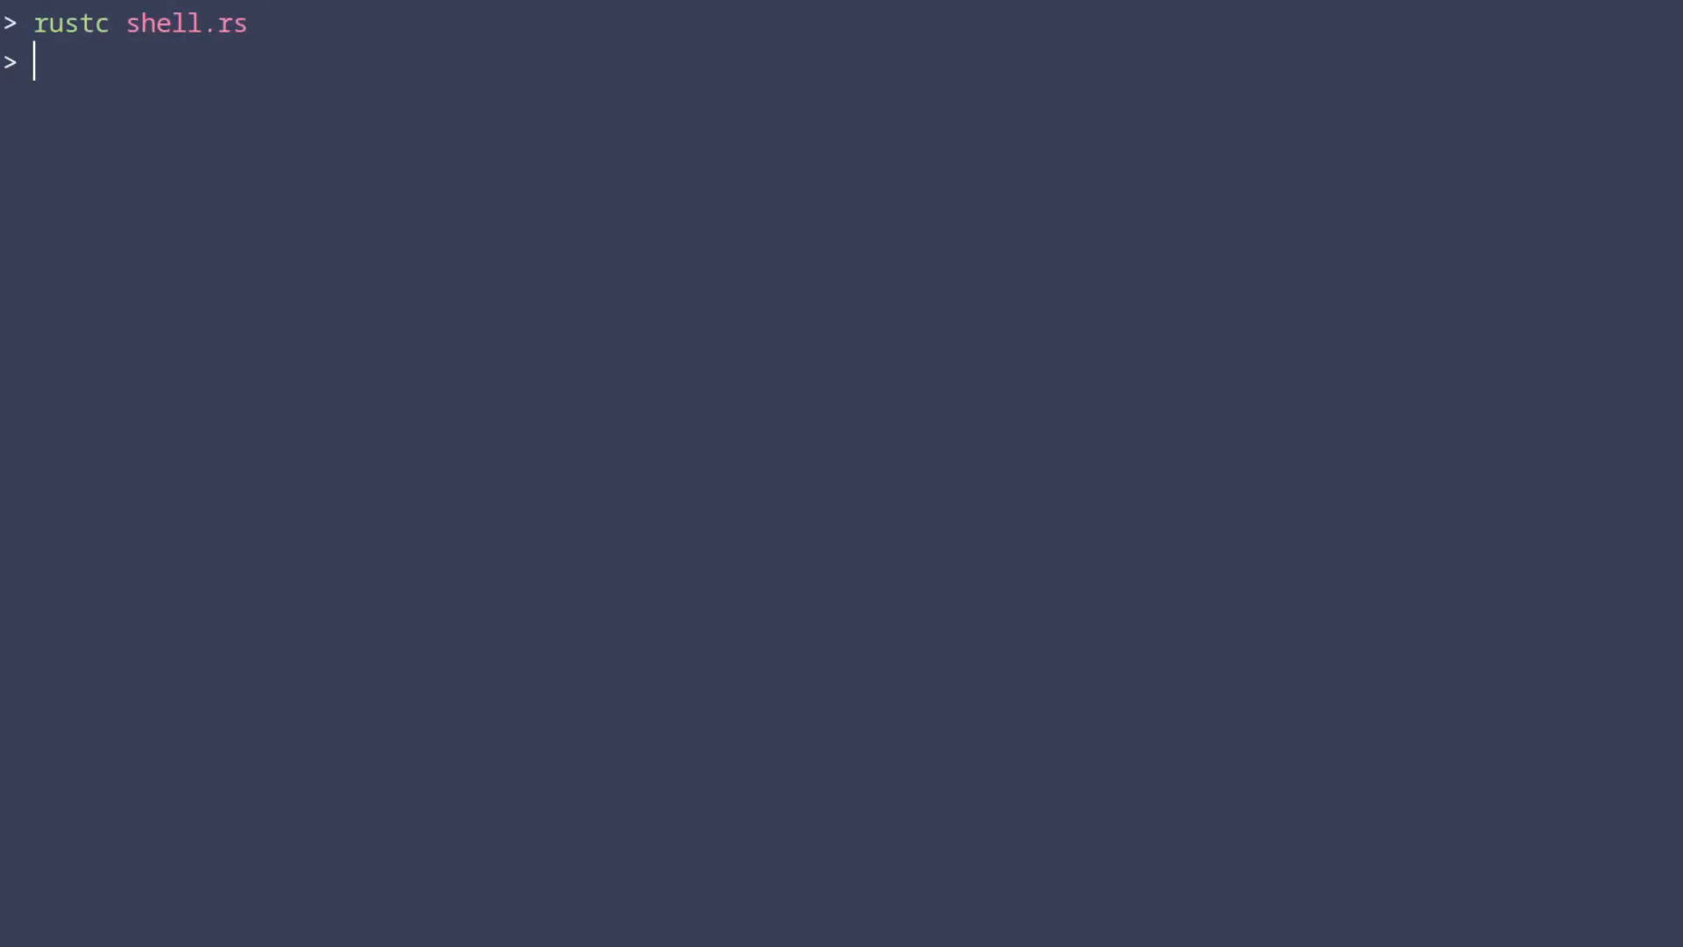
Run ls, ls -a, and ls -a | grep rs at the compiled shell's $ prompt
type("ls")
type("./shel")
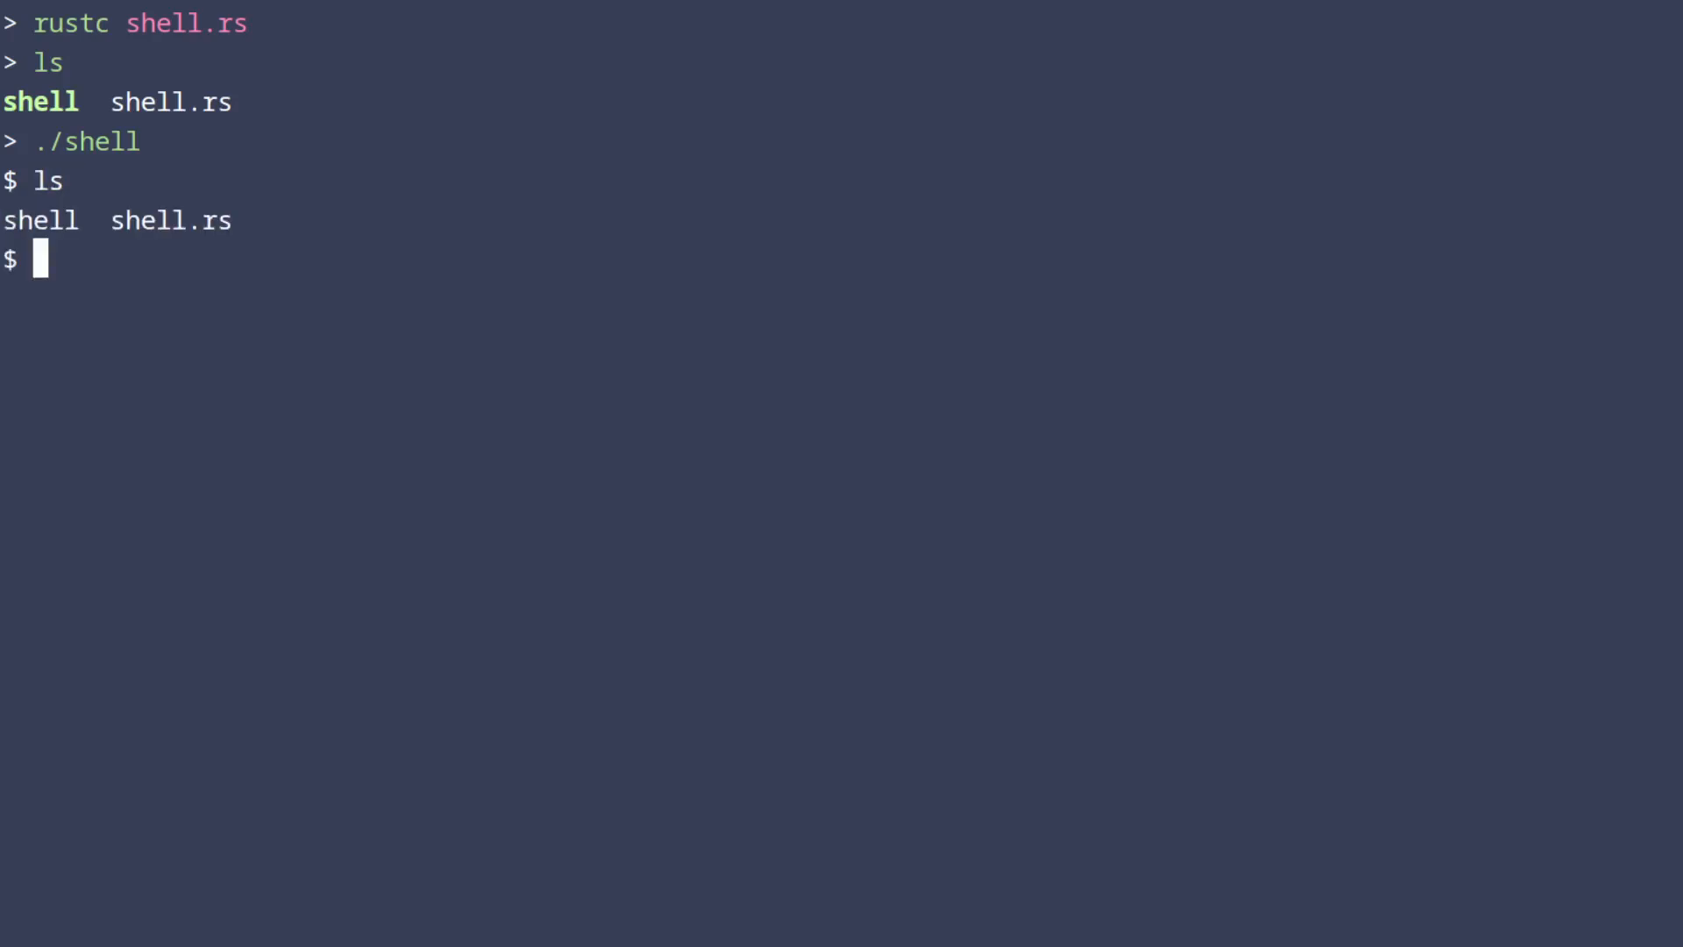
type("ls -a")
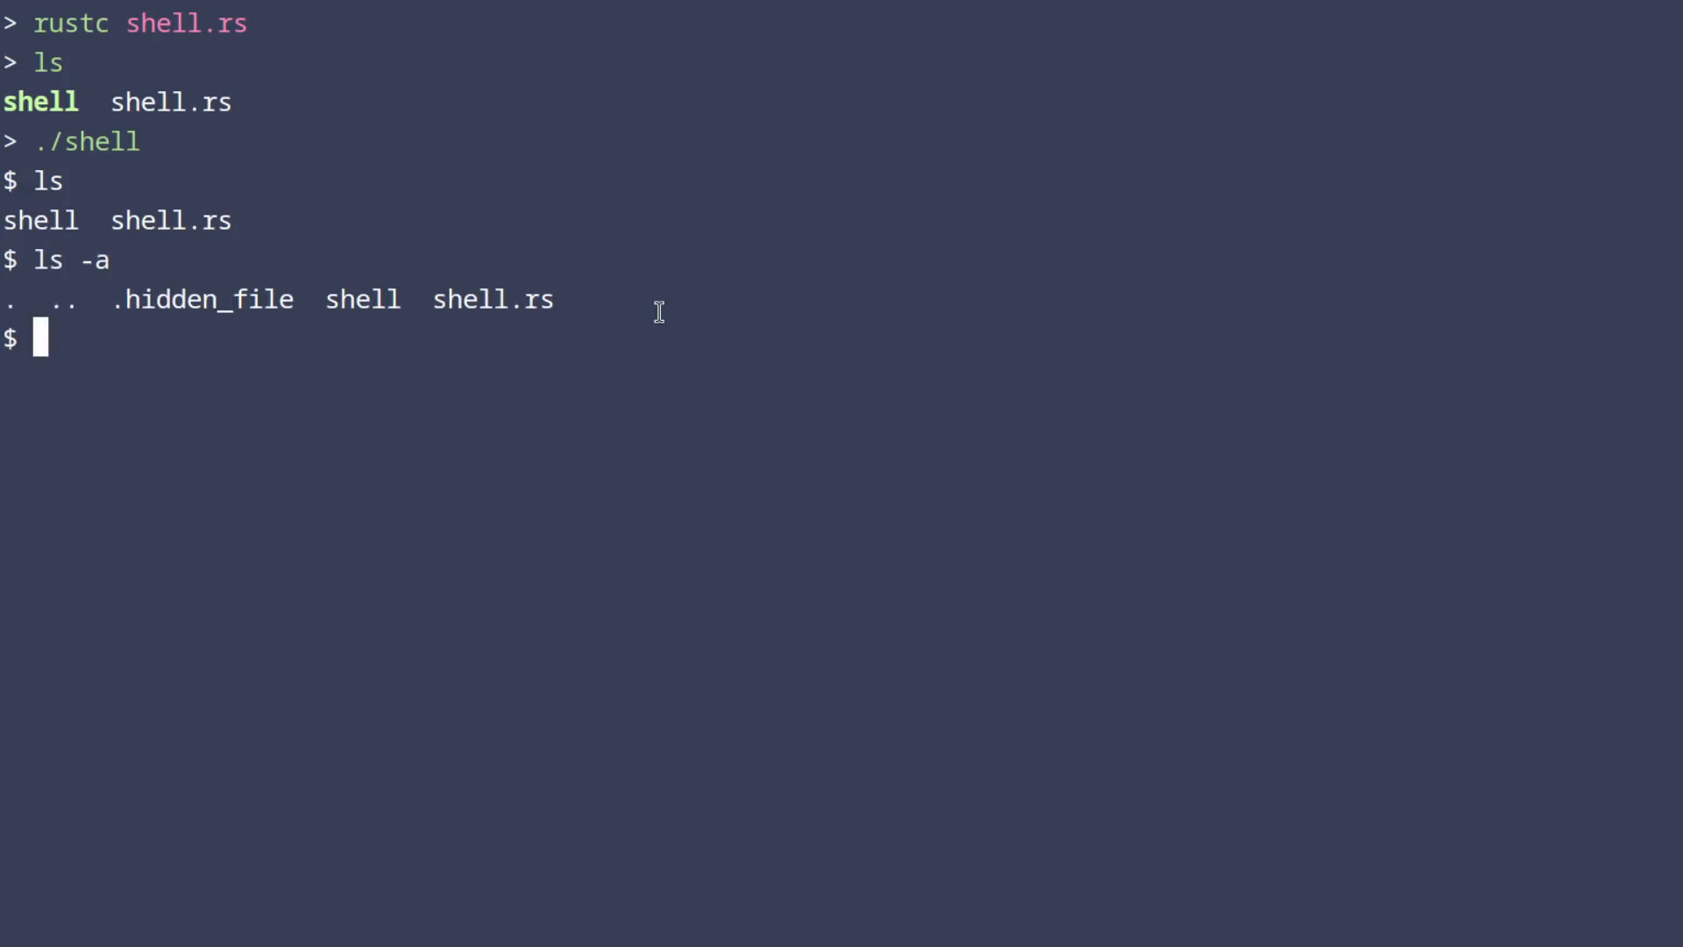
type("ls -a | grep")
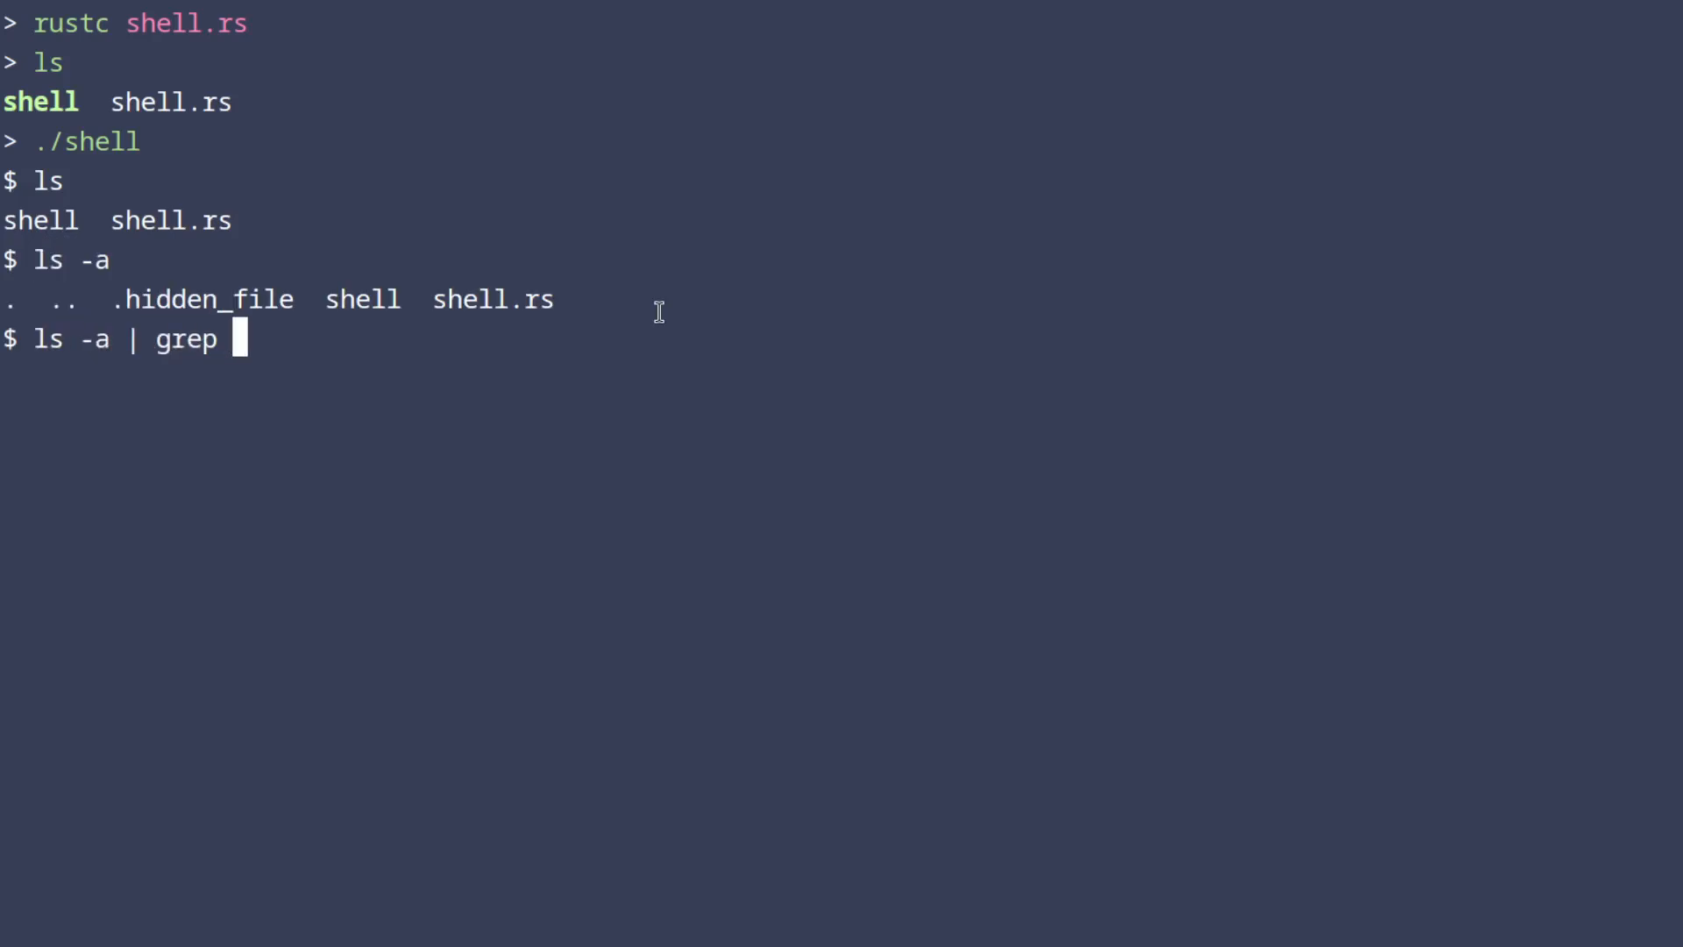
type("rs")
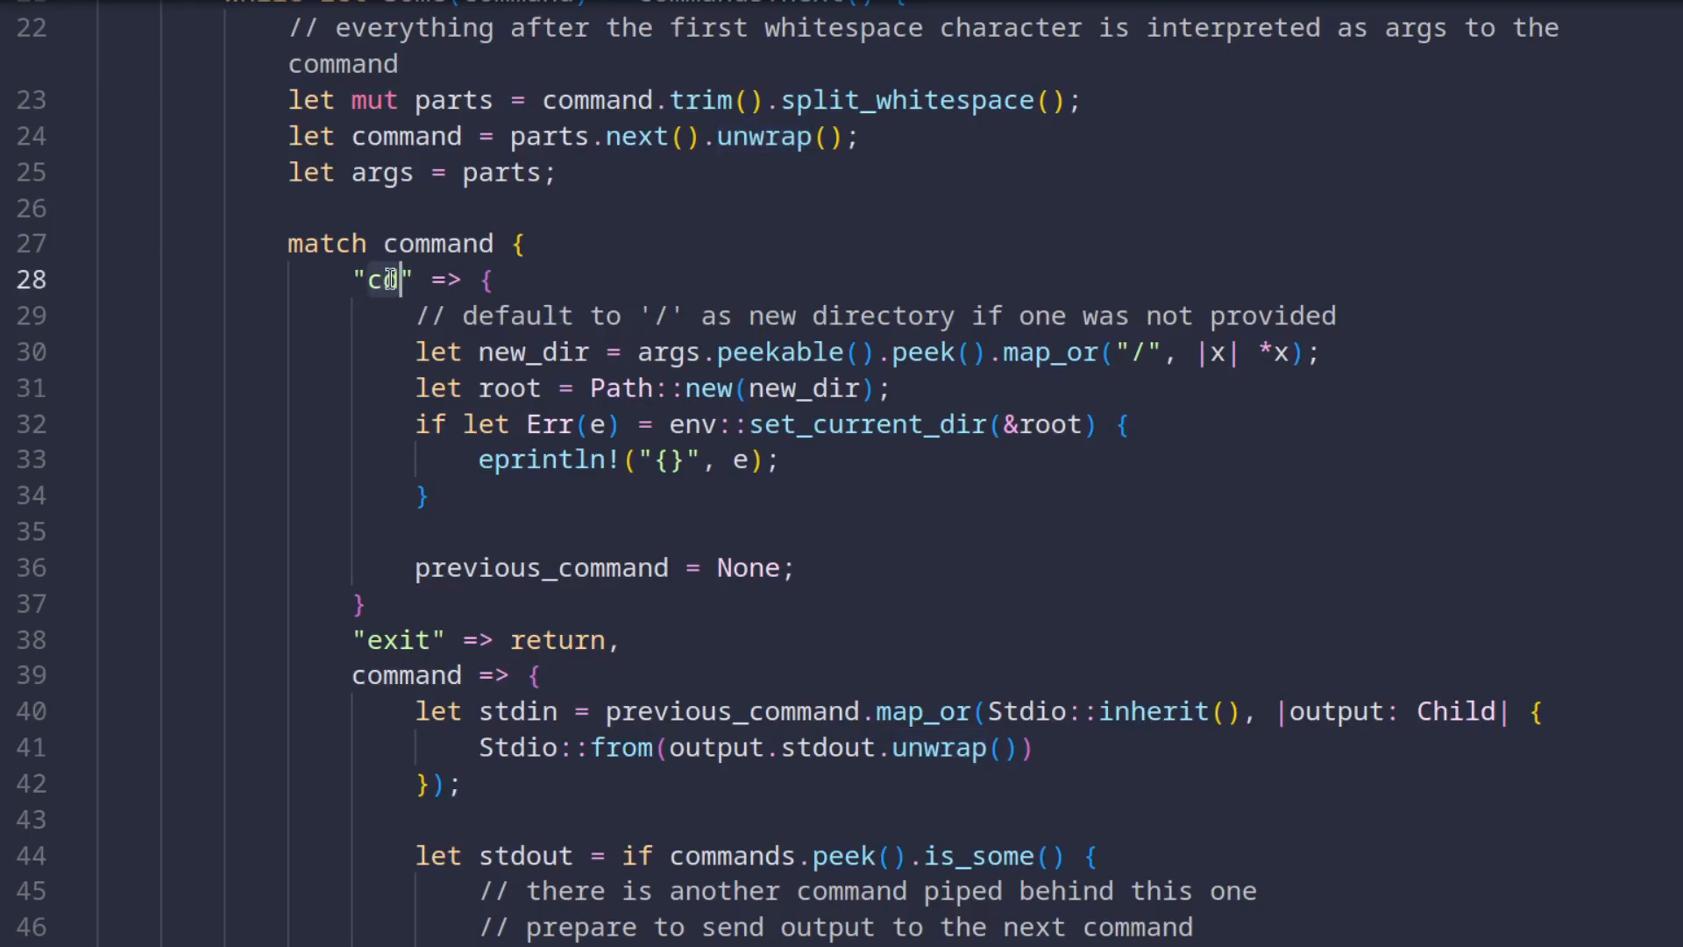
double_click(533, 352)
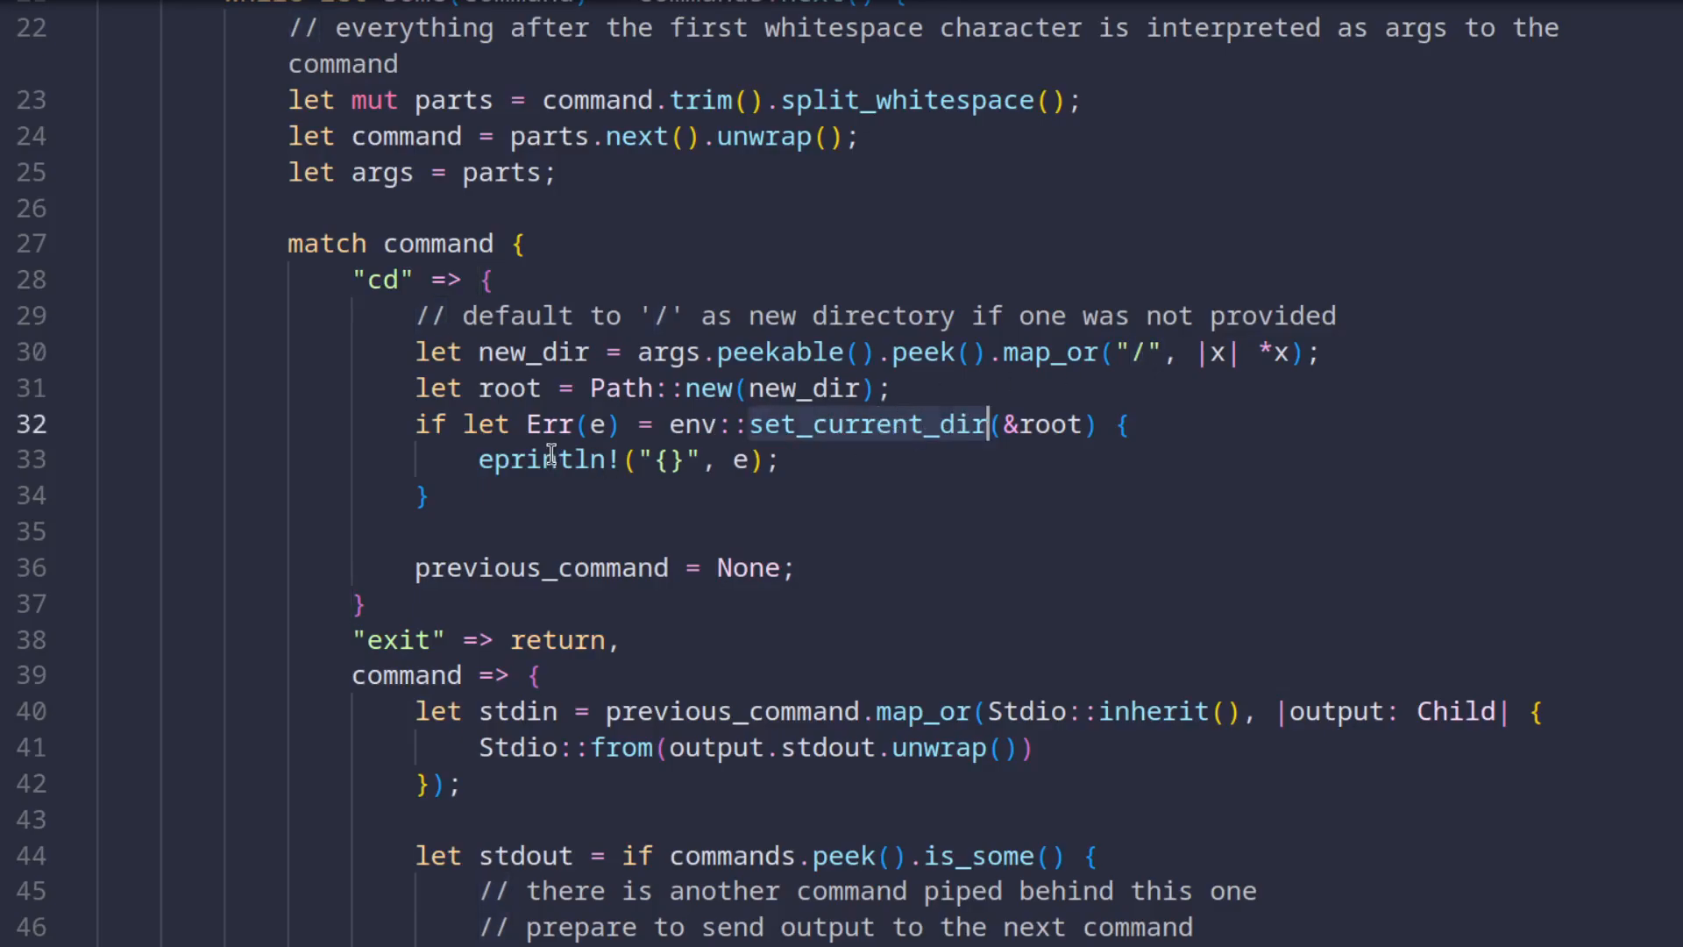
double_click(542, 460)
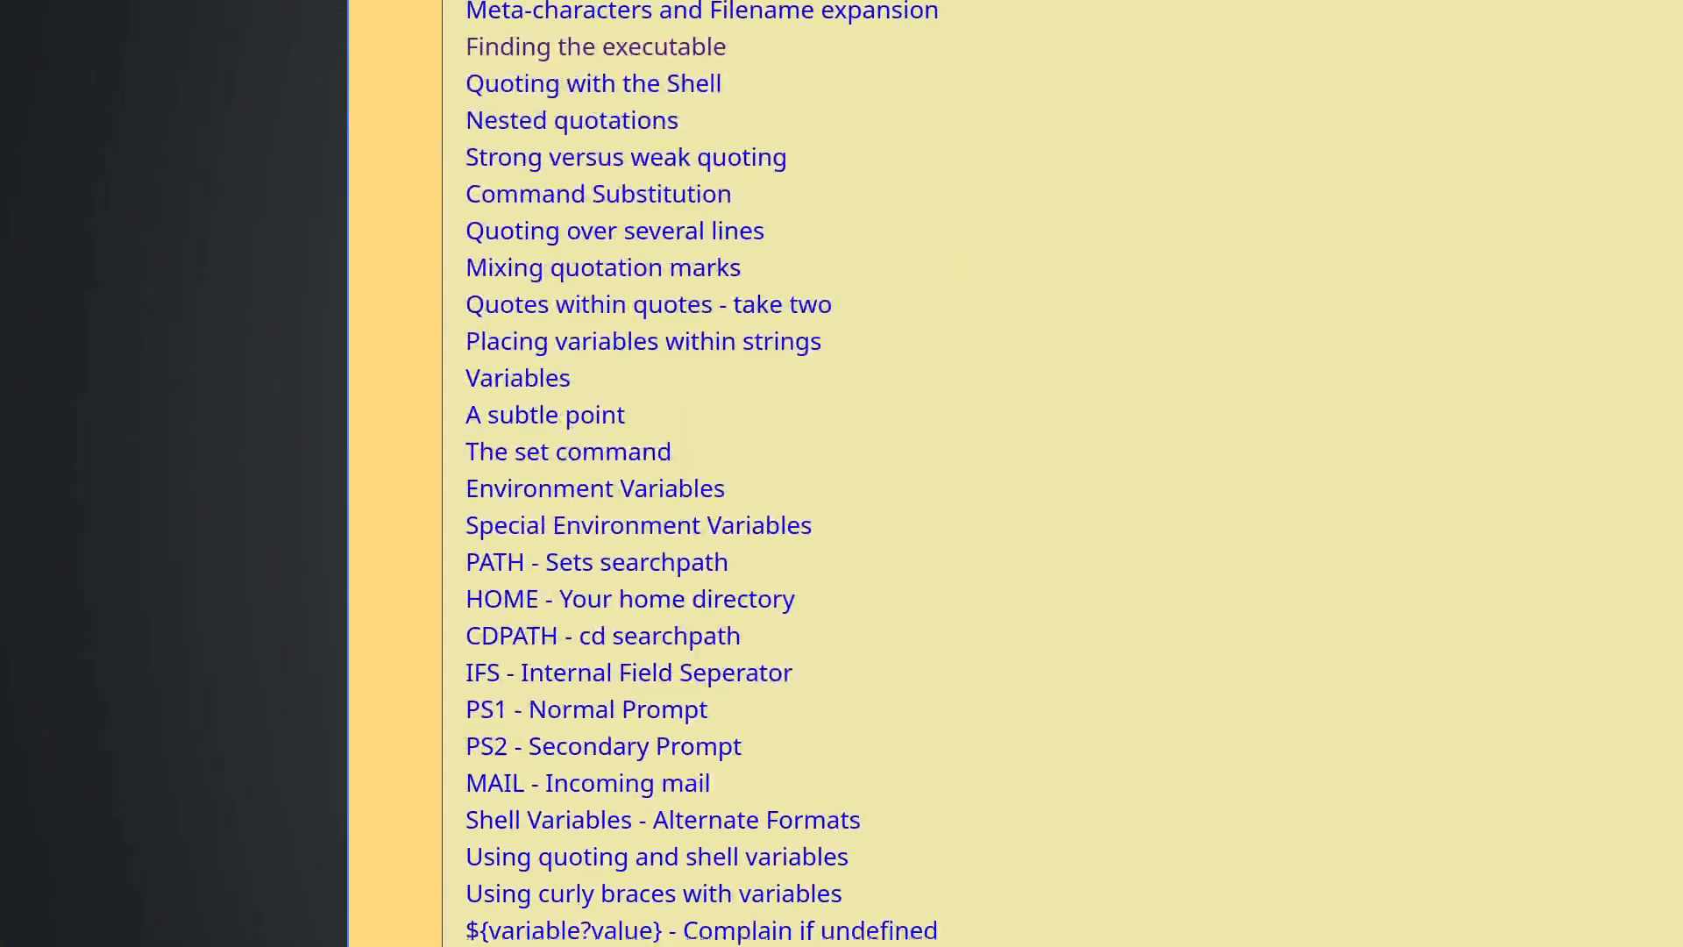
scroll("down", 3)
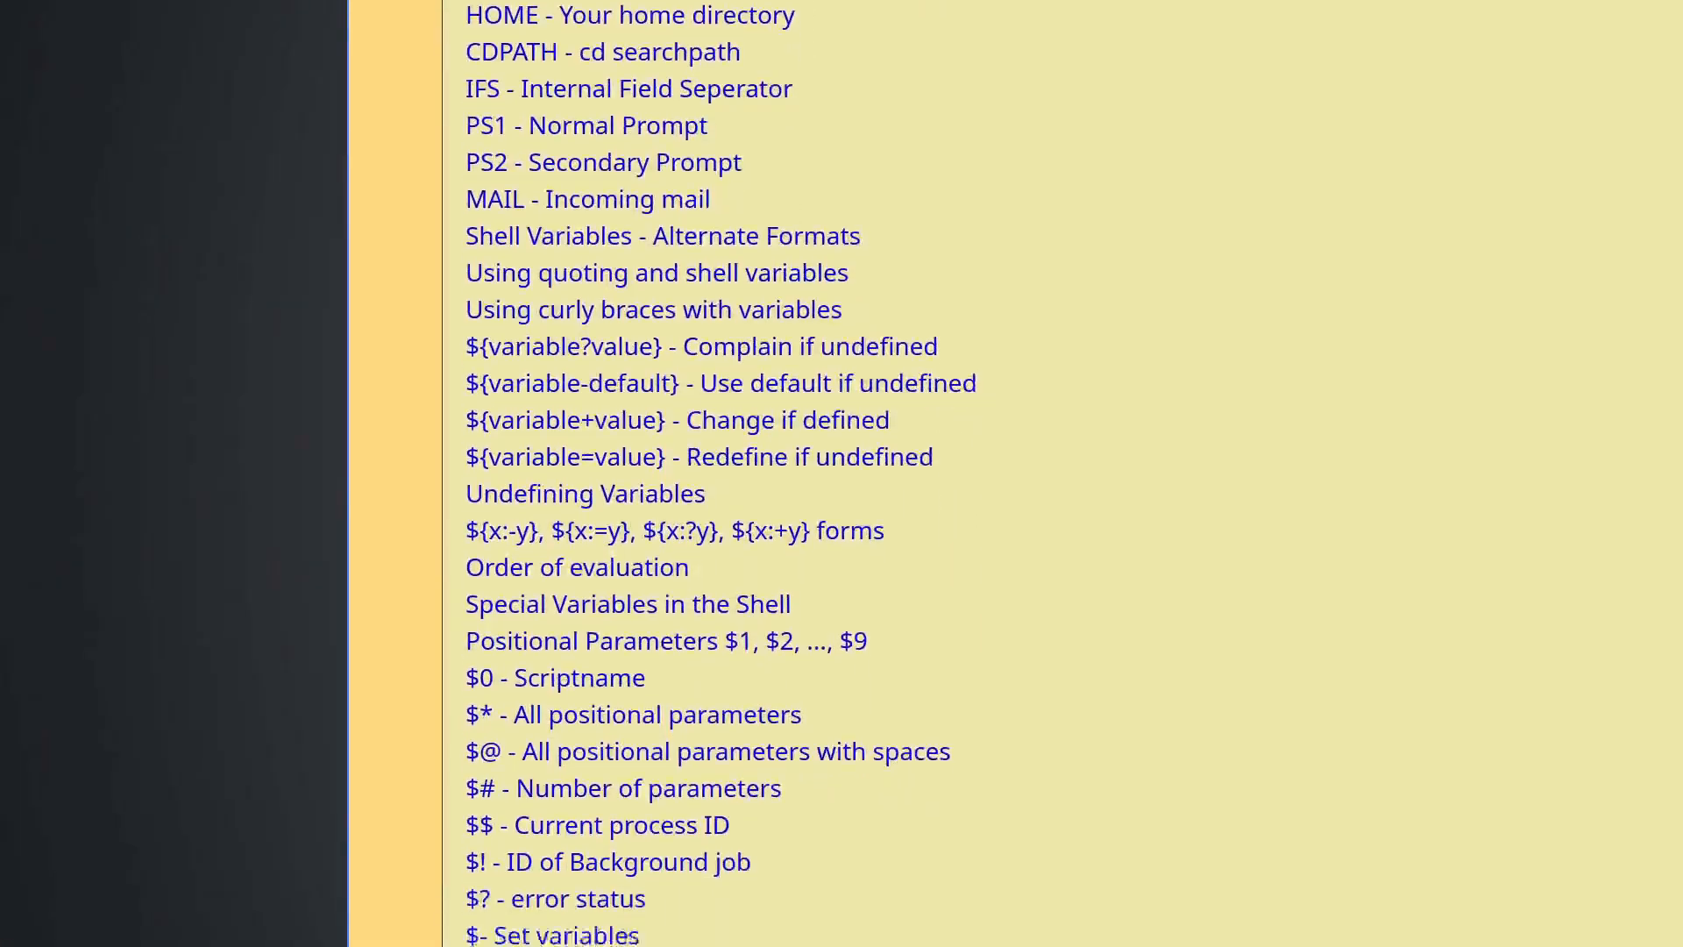